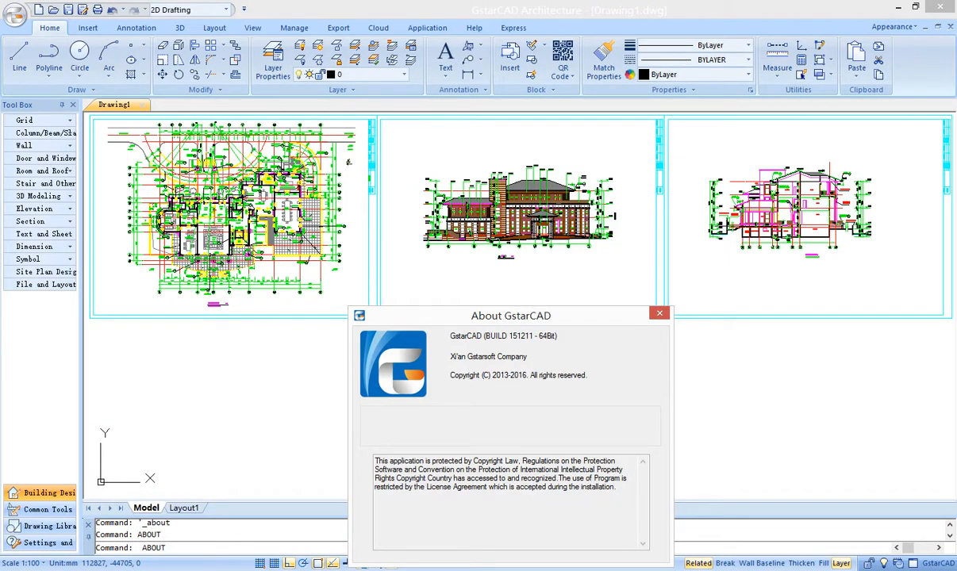
- Close the About GstarCAD version and copyright window
left_click(659, 313)
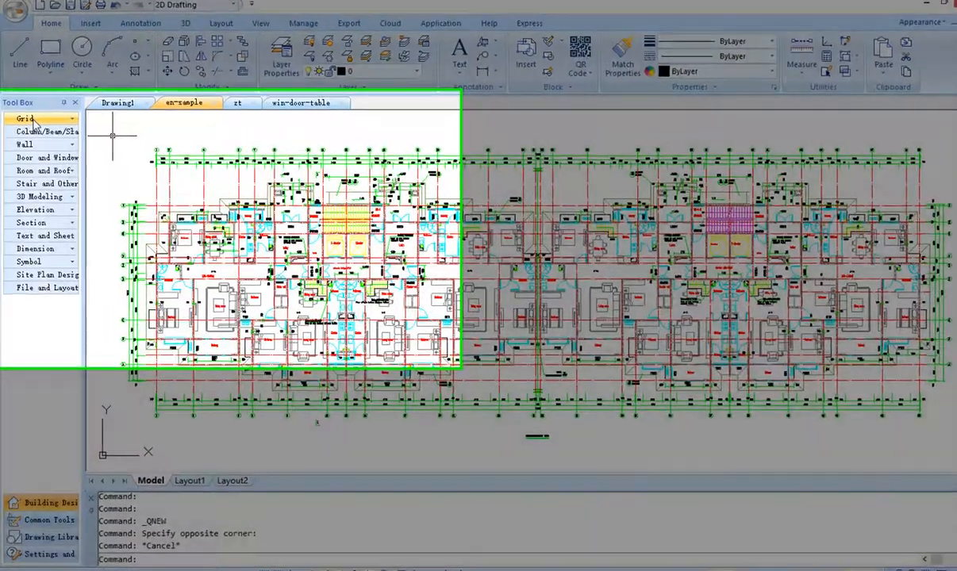
- Expand the Grid tool category in the Tool Box for the en-sample floor plan
left_click(24, 143)
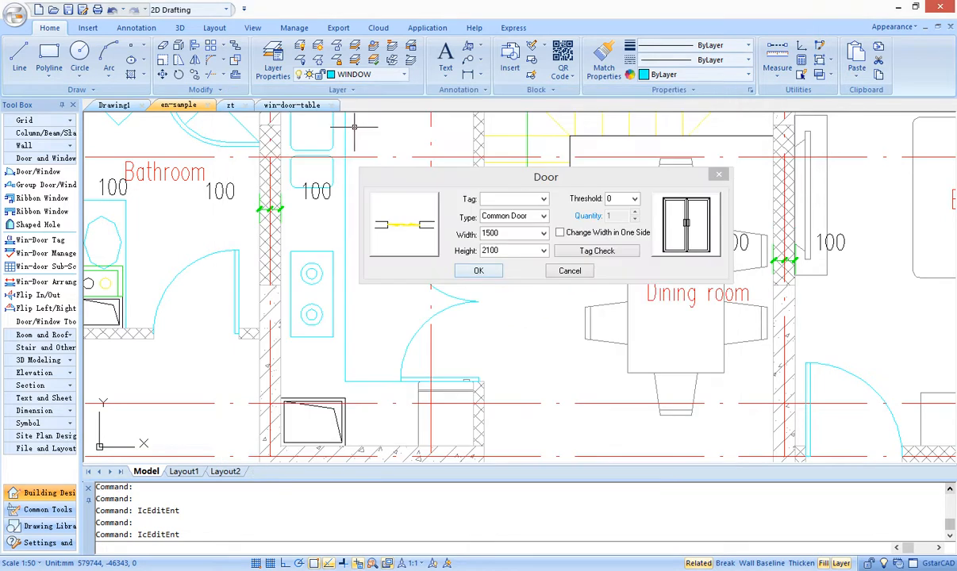
- Confirm the door size, confirm scissors stair settings, and set Step Number to 18
left_click(478, 271)
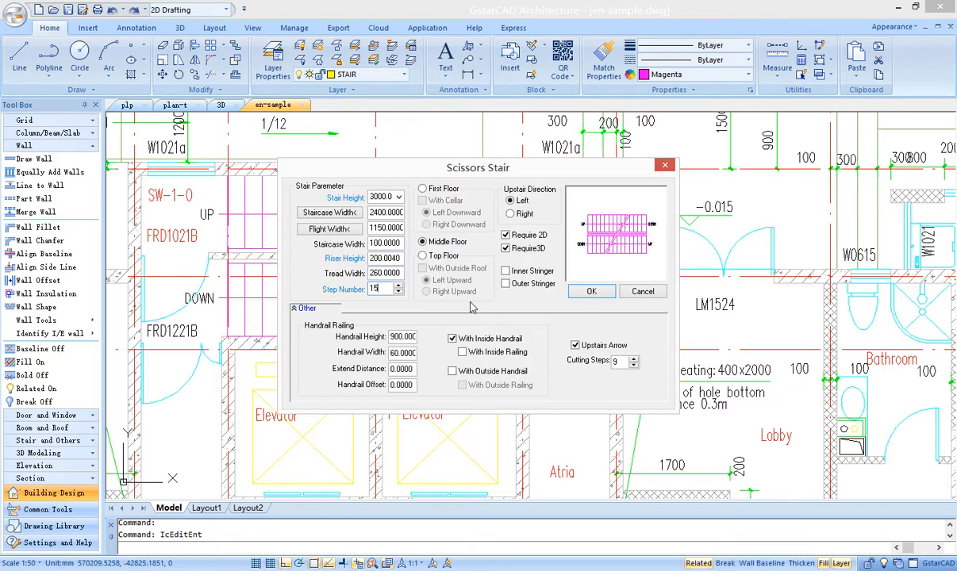
left_click(592, 291)
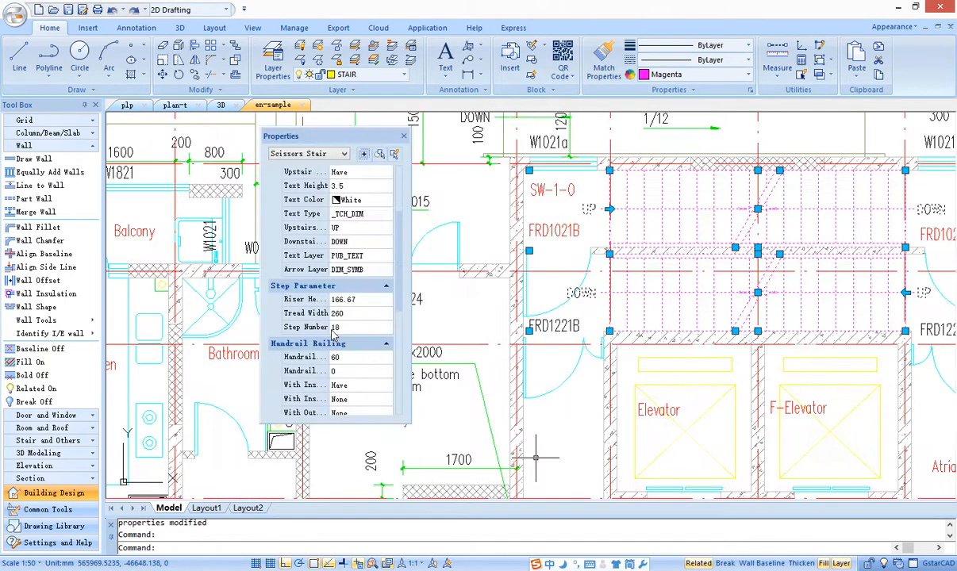
left_click(341, 327)
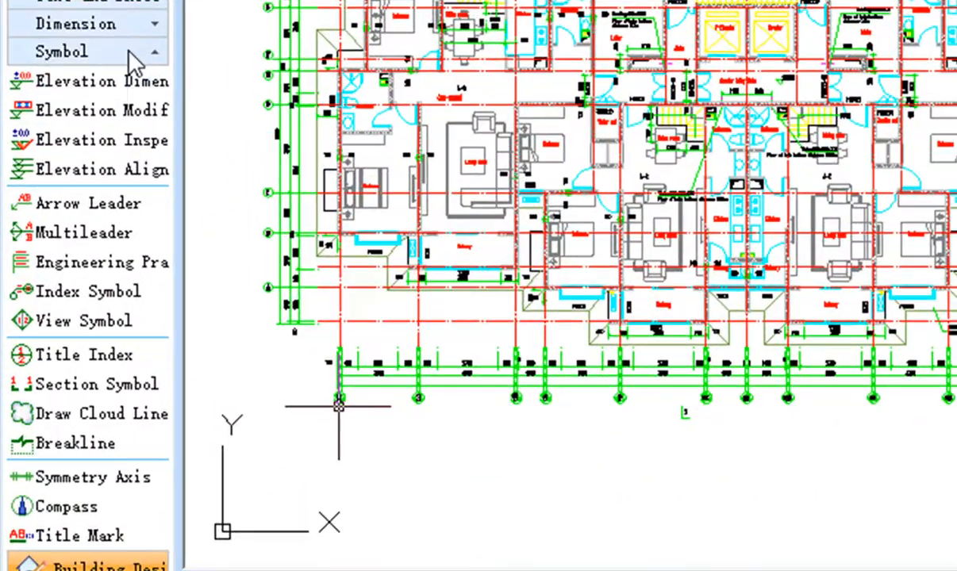
mouse_move(103, 263)
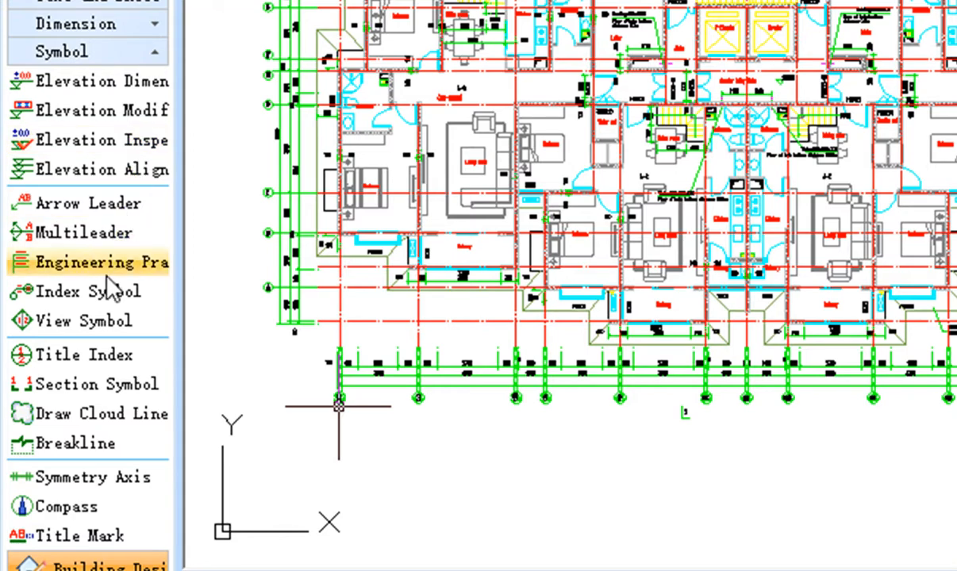
- Pick Engineering Practice under Symbol, then return to the full apartment plan view
left_click(87, 292)
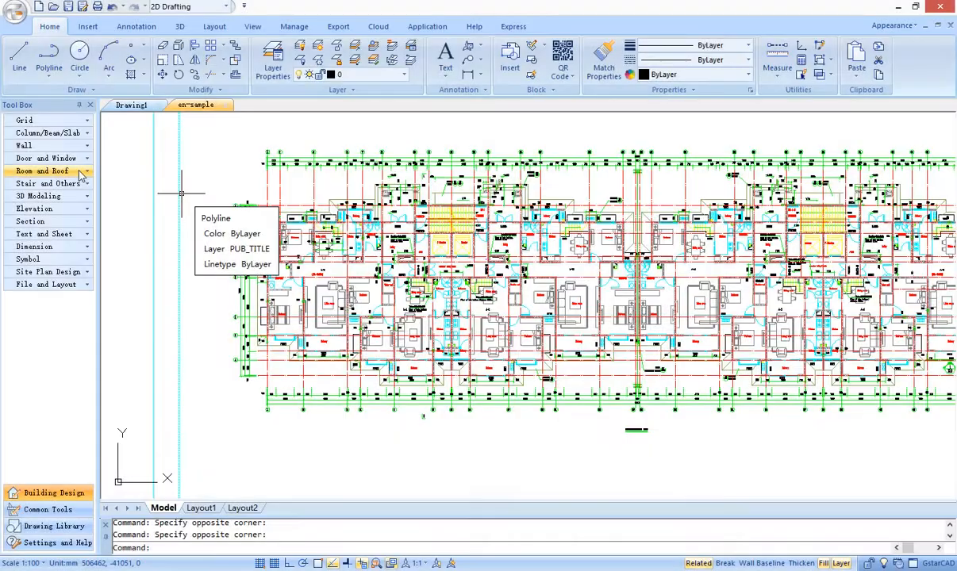
- Run the Win-door schedule command from the Door and Window tools on the plan
left_click(44, 171)
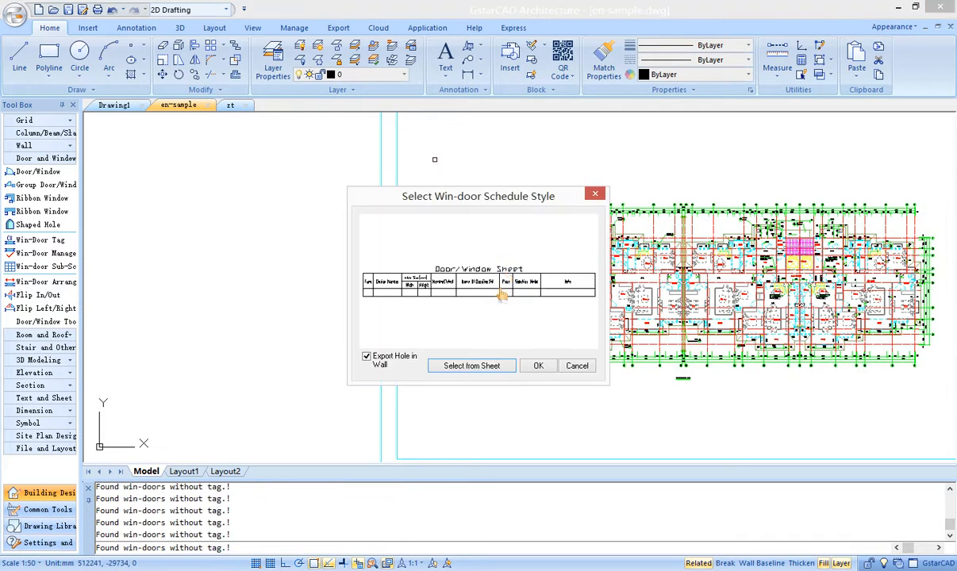
- Accept the Door/Window Sheet style with Export Hole in Wall checked
left_click(538, 366)
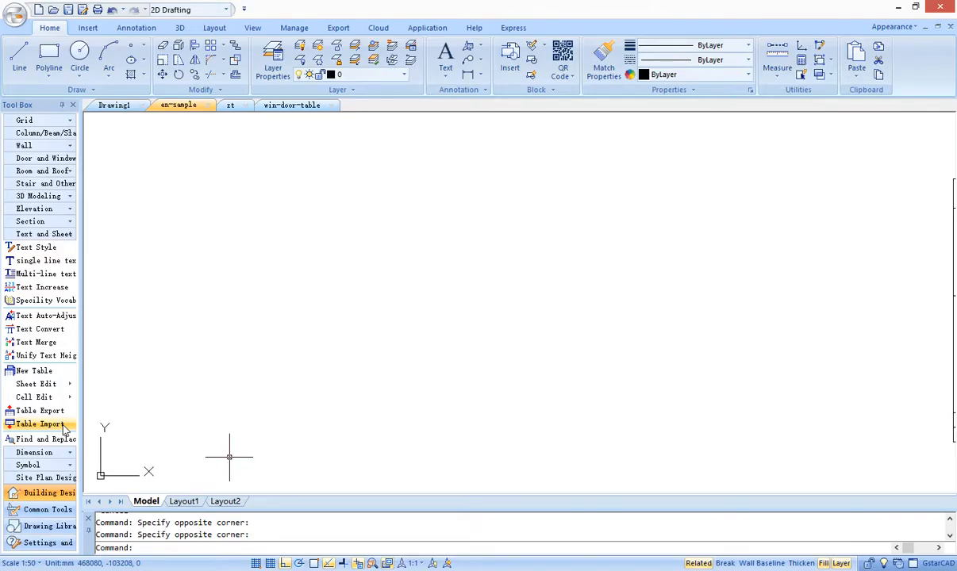
- Use Table Import to place the door schedule in the win-door-table drawing
left_click(40, 424)
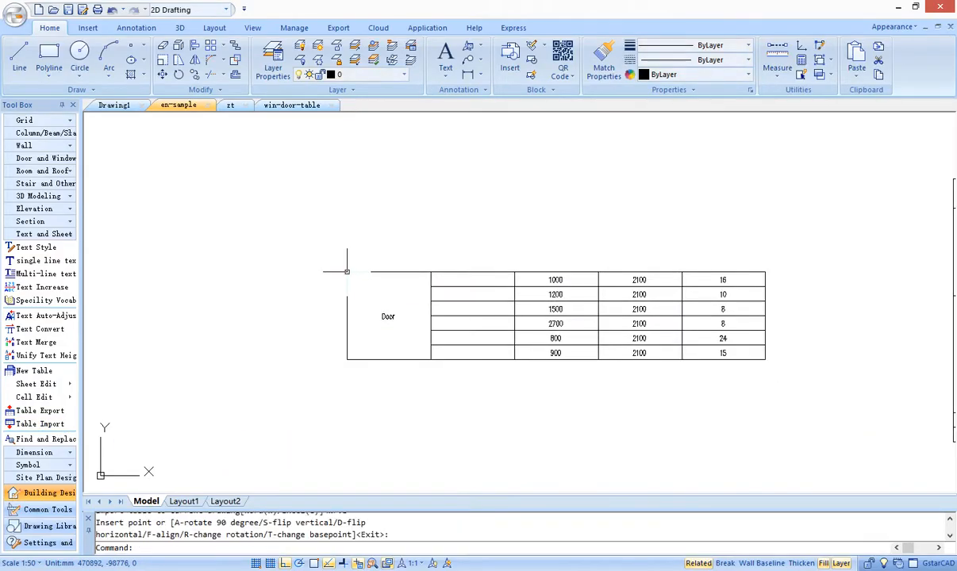